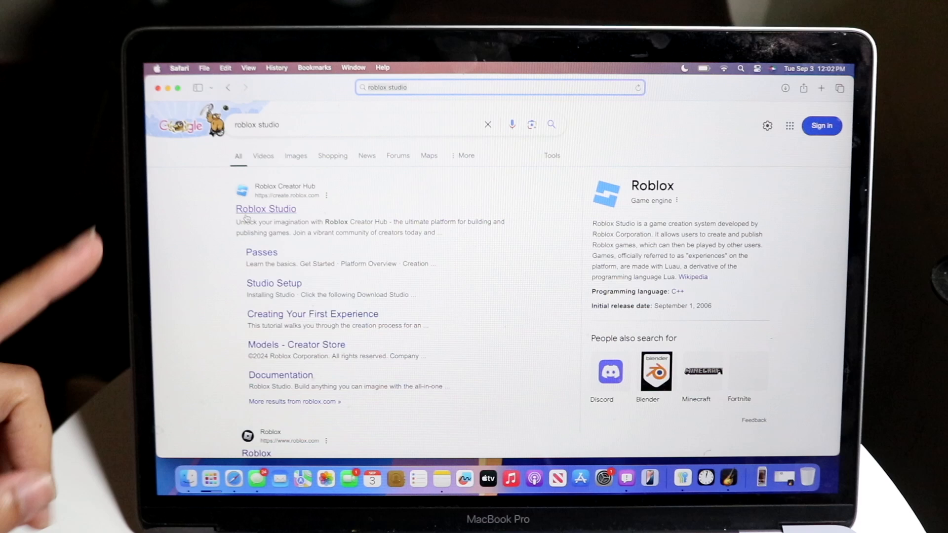
# Step: Reach the Roblox Creator Hub via Start Creating and download the Roblox Studio installer
pyautogui.click(265, 208)
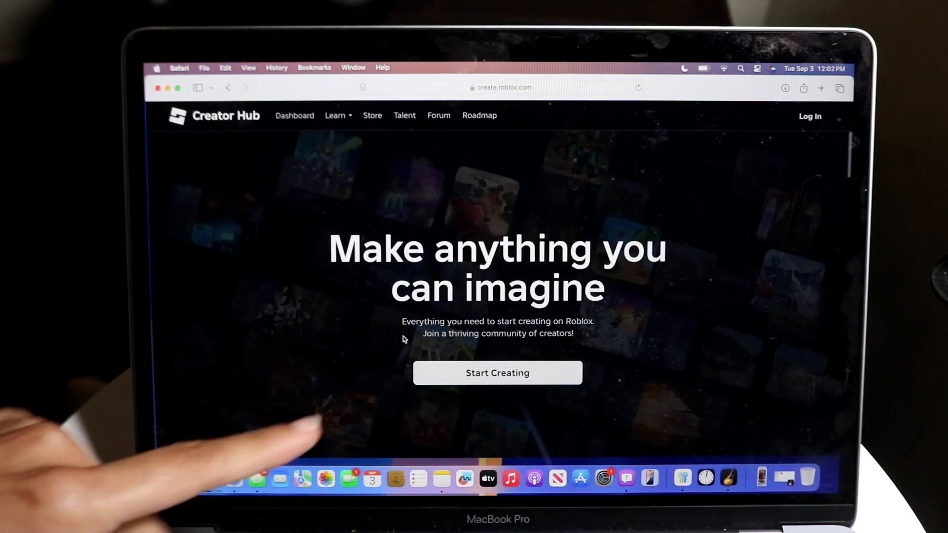
pyautogui.click(496, 372)
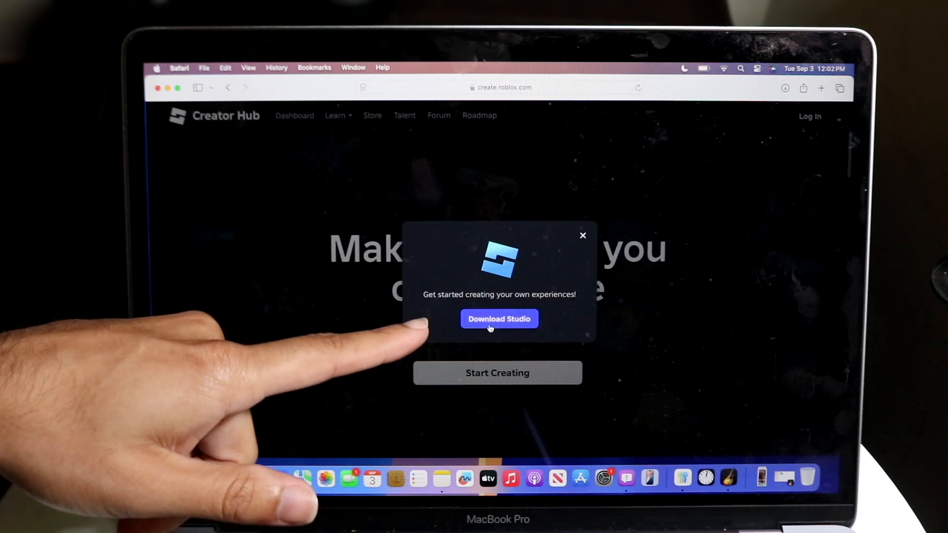
pyautogui.click(497, 319)
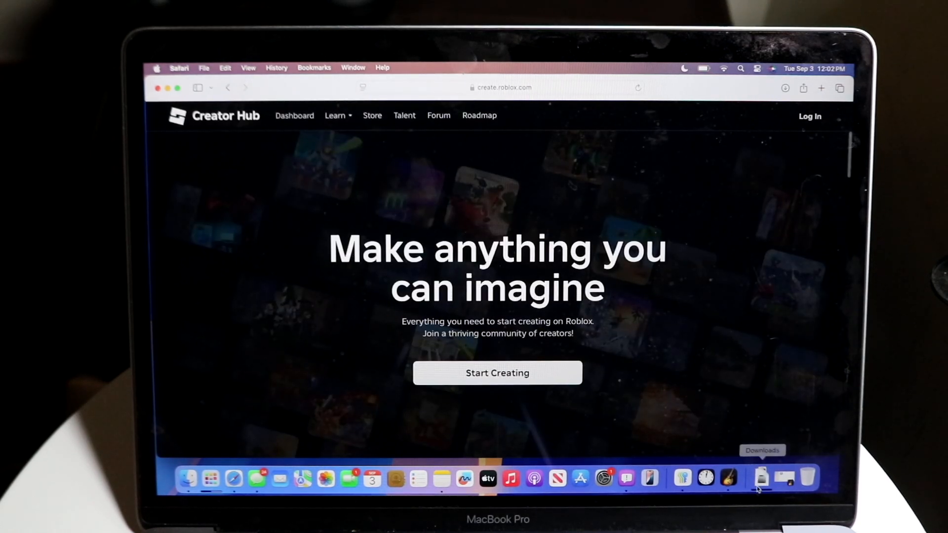
# Step: Open RobloxStudio.dmg from the Downloads folder to reveal RobloxStudioInstaller
pyautogui.click(762, 478)
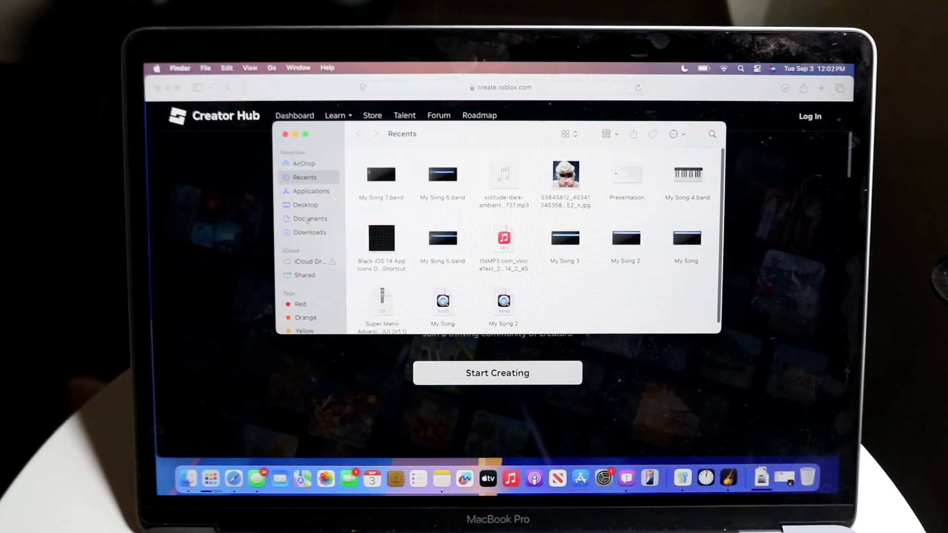
pyautogui.click(310, 232)
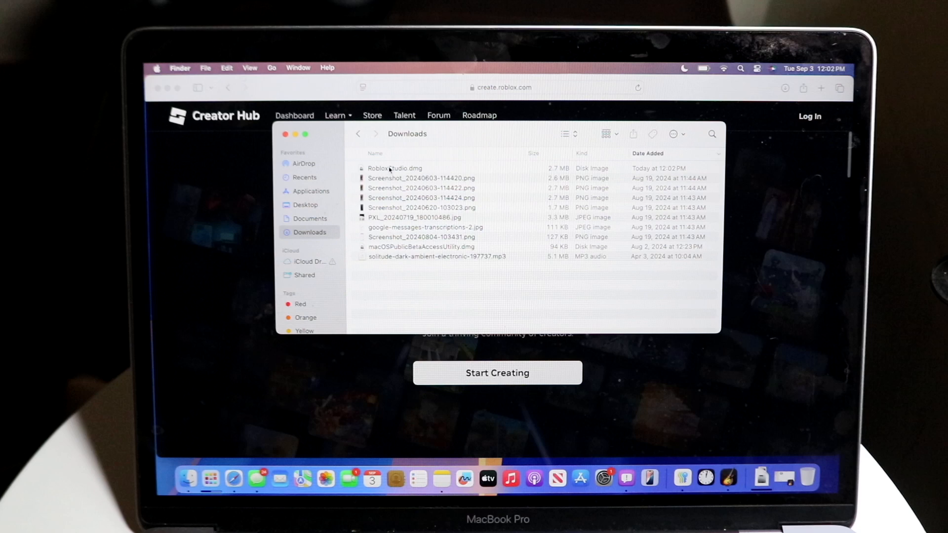
pyautogui.click(394, 168)
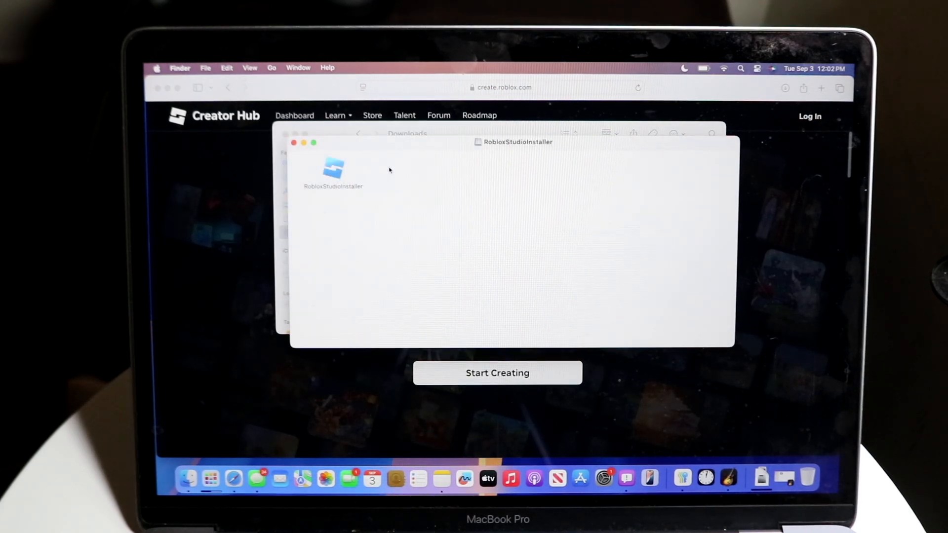
# Step: Launch RobloxStudioInstaller and install Rosetta, authorizing with the account password
pyautogui.doubleClick(332, 168)
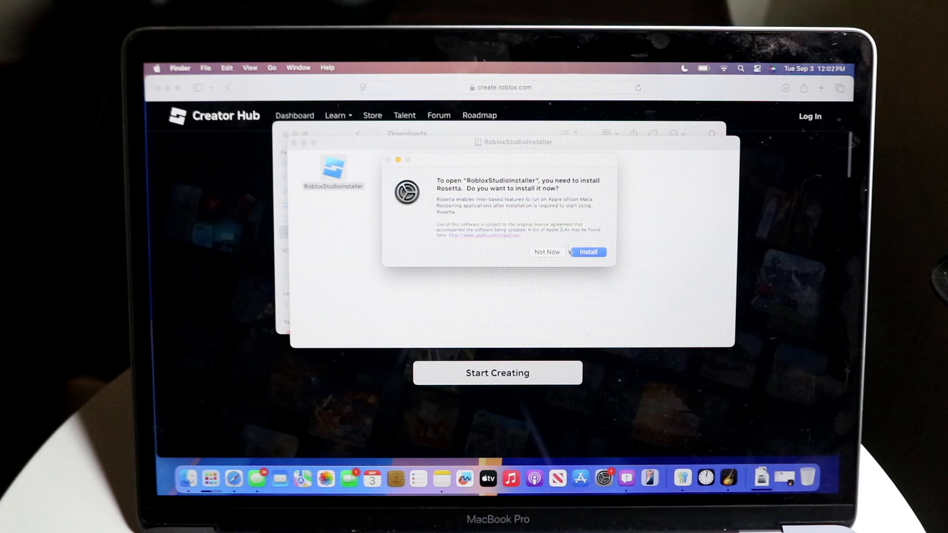
pyautogui.click(586, 252)
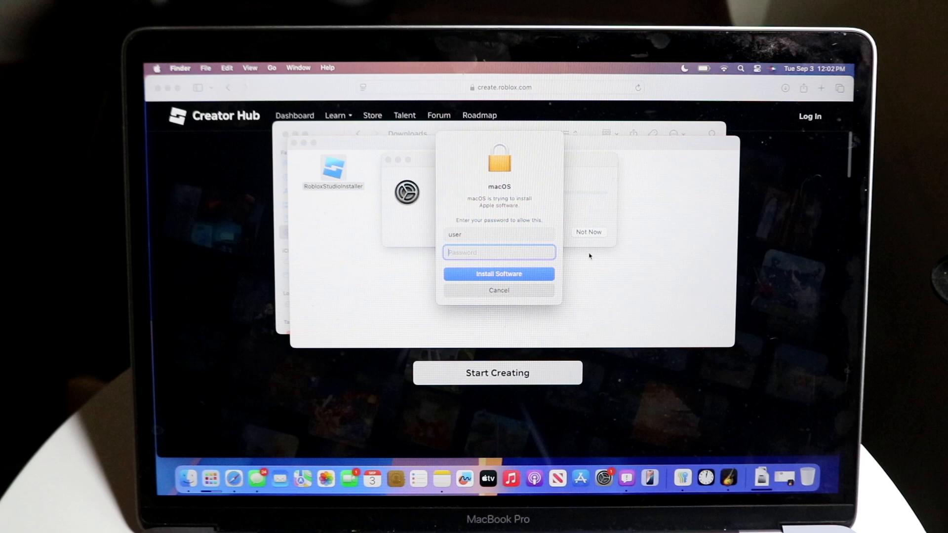
pyautogui.click(498, 273)
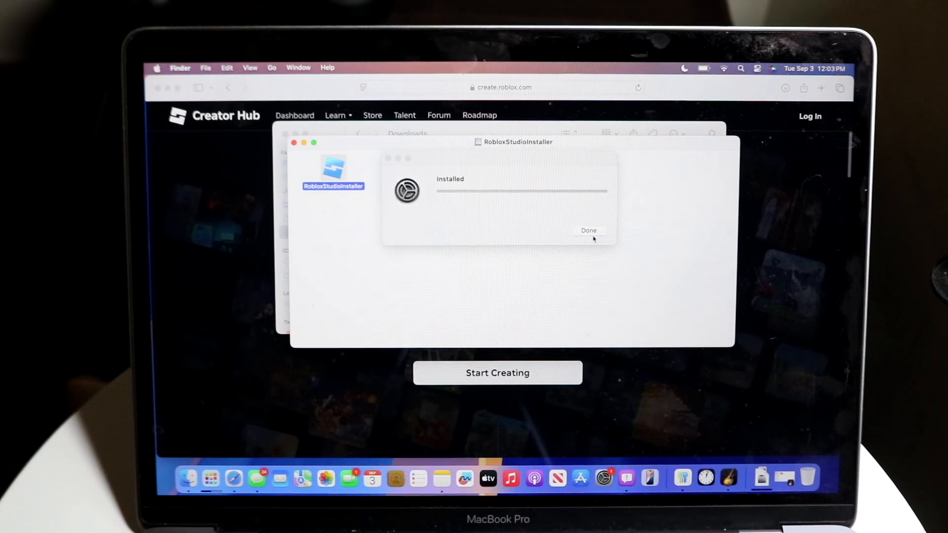
pyautogui.click(588, 230)
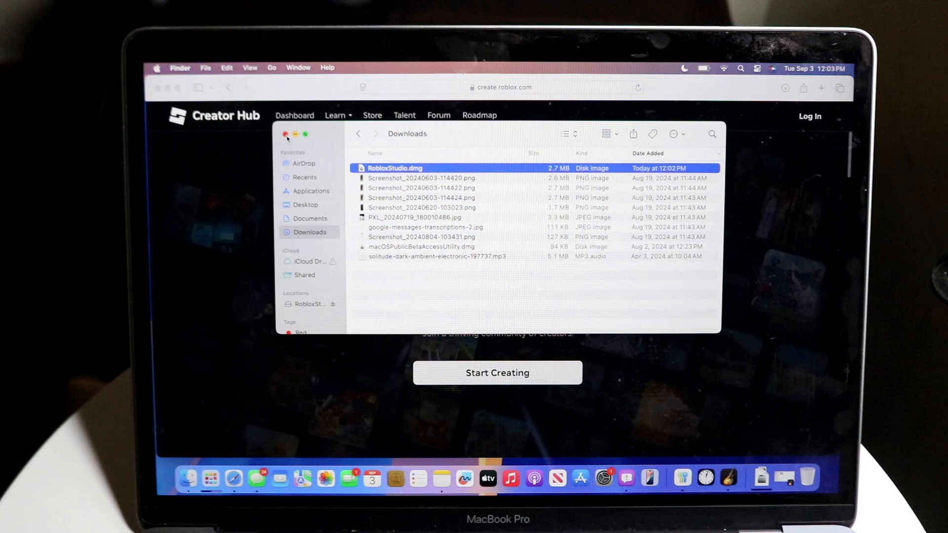
pyautogui.click(286, 134)
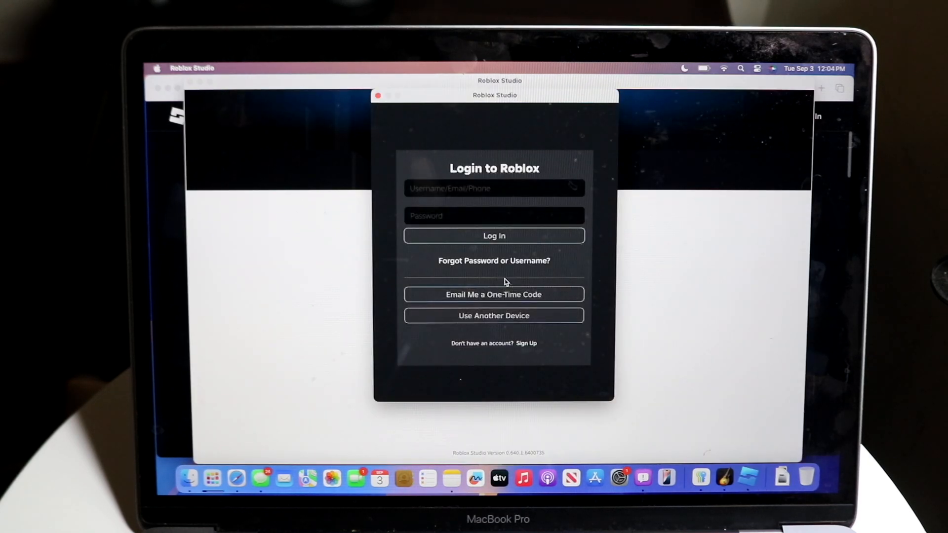
pyautogui.moveTo(544, 251)
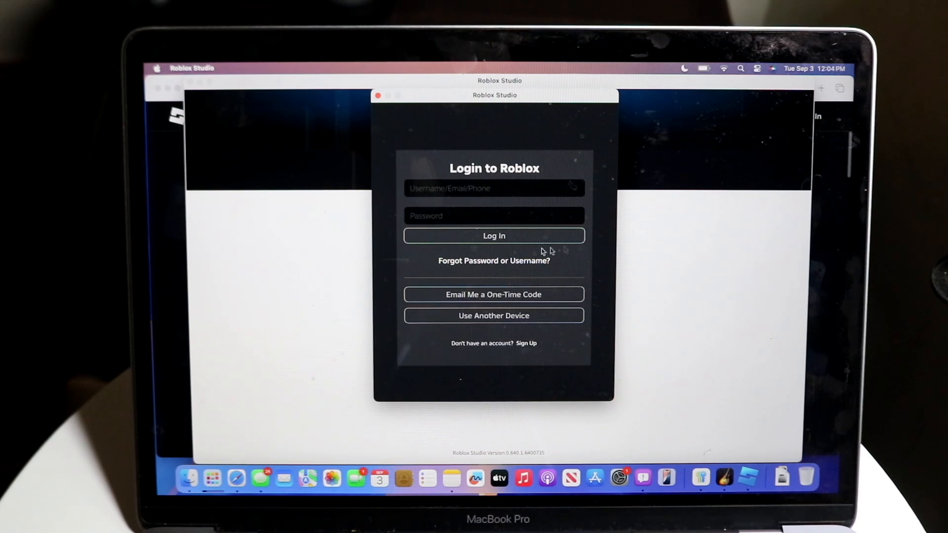